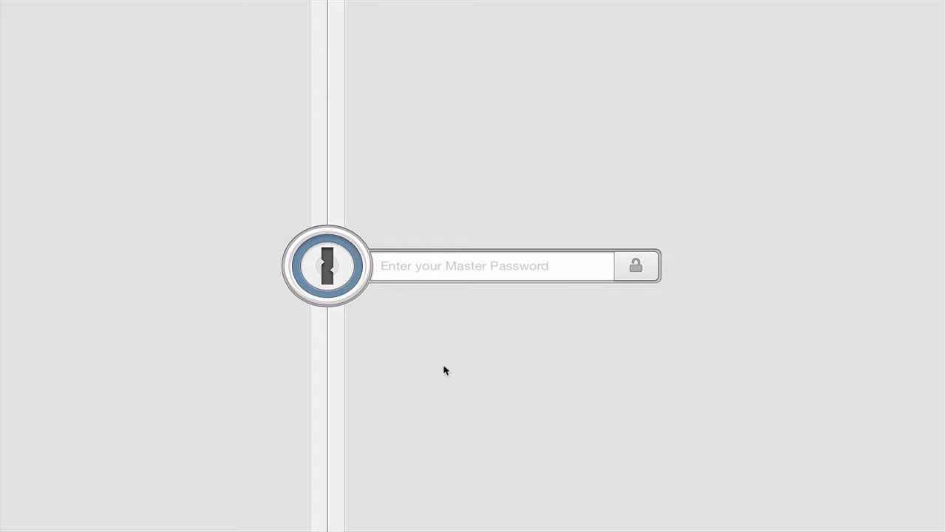
# Unlock the 1Password vault by entering the master password
pyautogui.click(487, 266)
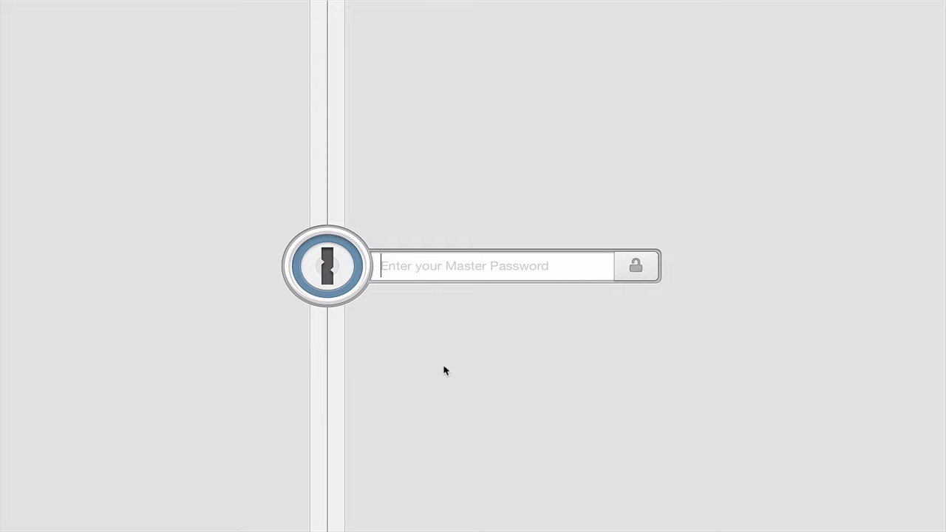
pyautogui.write('password')
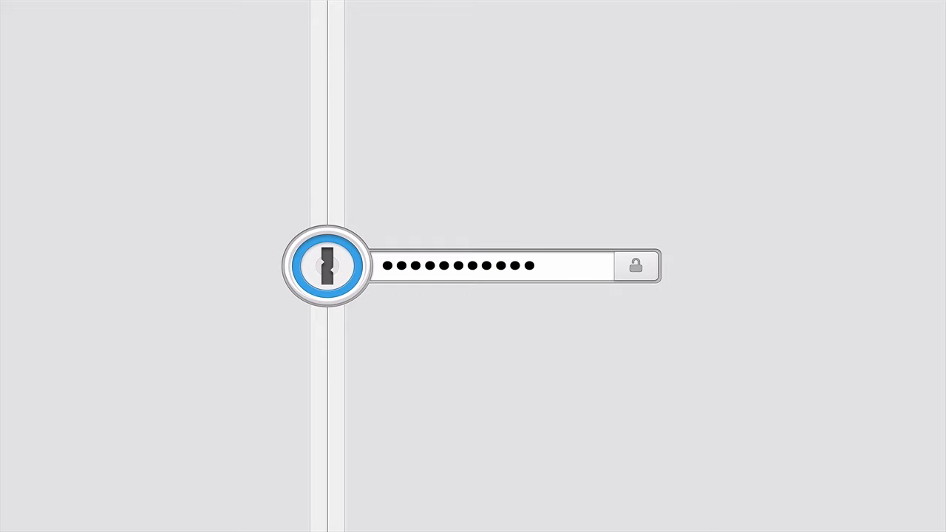
pyautogui.click(635, 266)
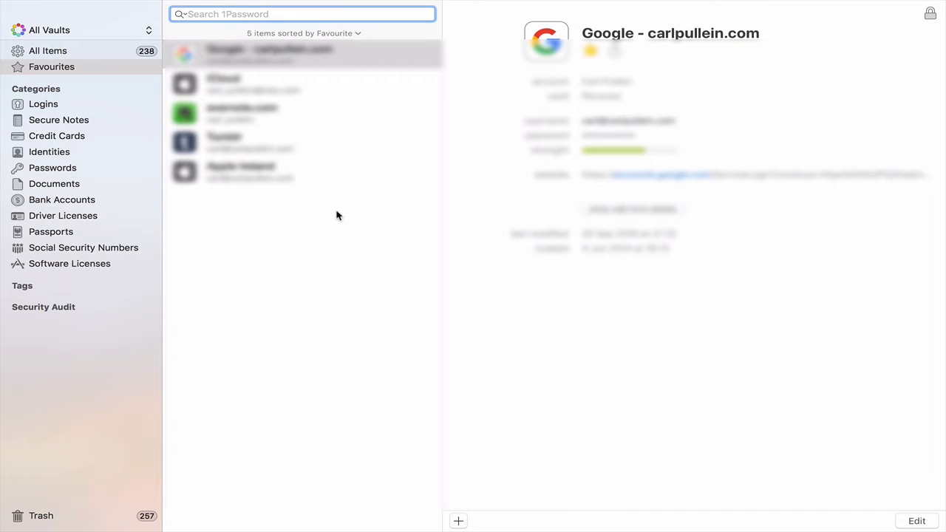
pyautogui.moveTo(313, 96)
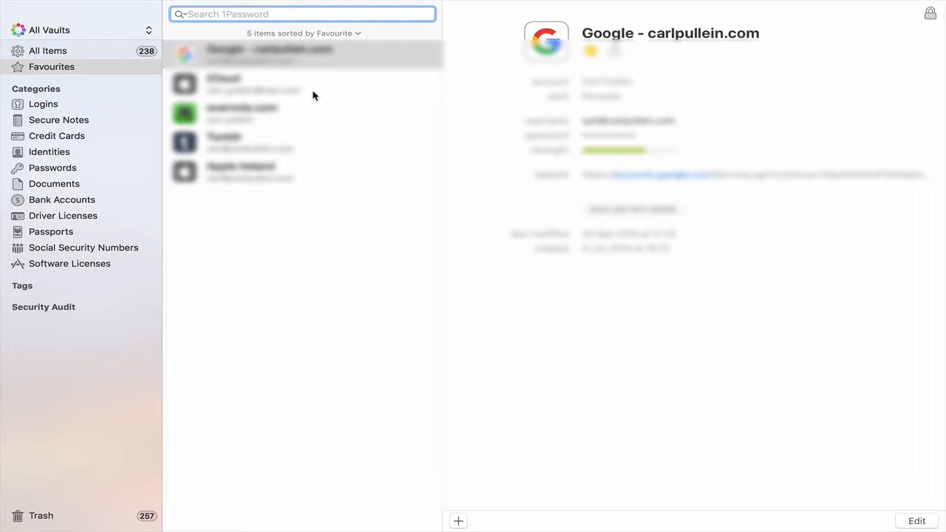
pyautogui.moveTo(357, 115)
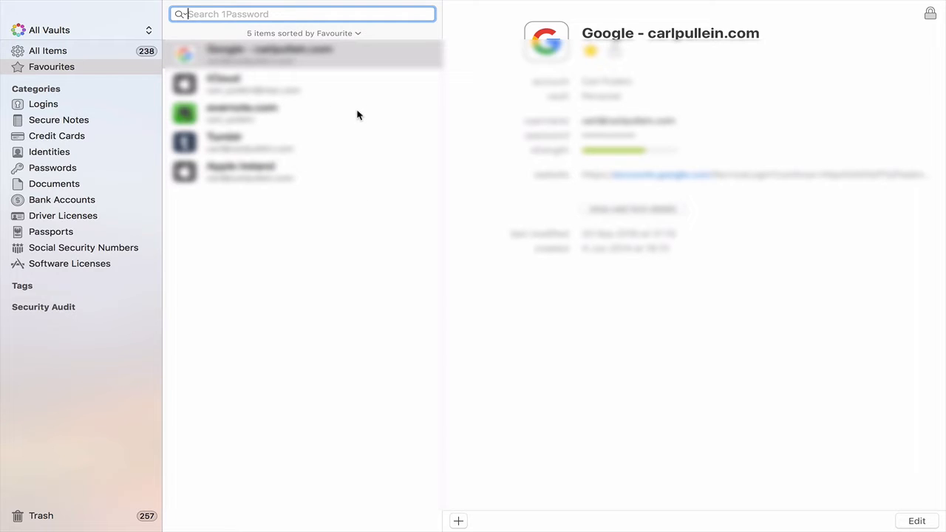
# Show All Items in the sidebar and scroll down through the 242-item list
pyautogui.click(47, 51)
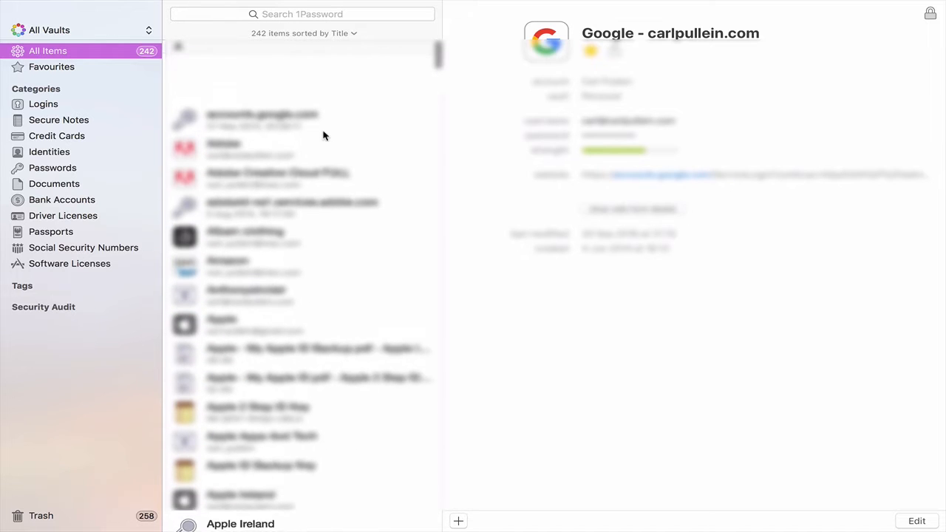
pyautogui.scroll(-3)
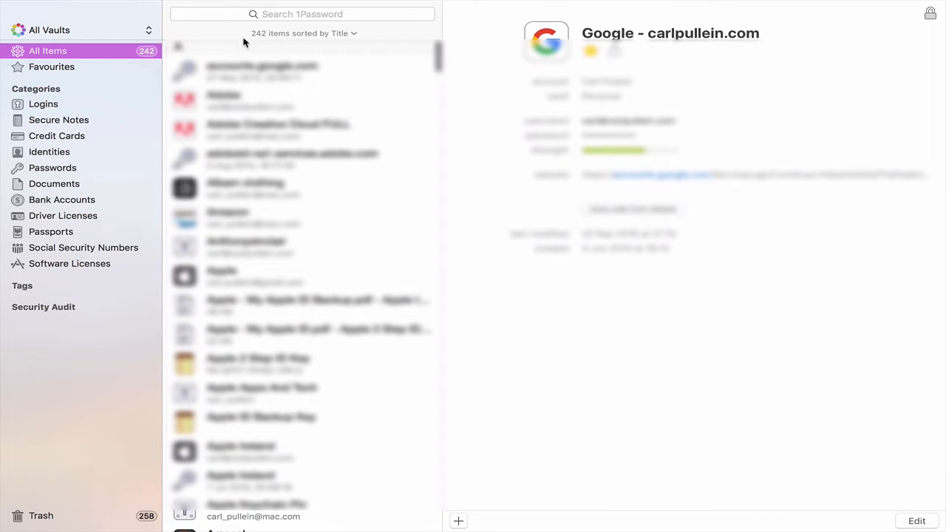
pyautogui.moveTo(267, 46)
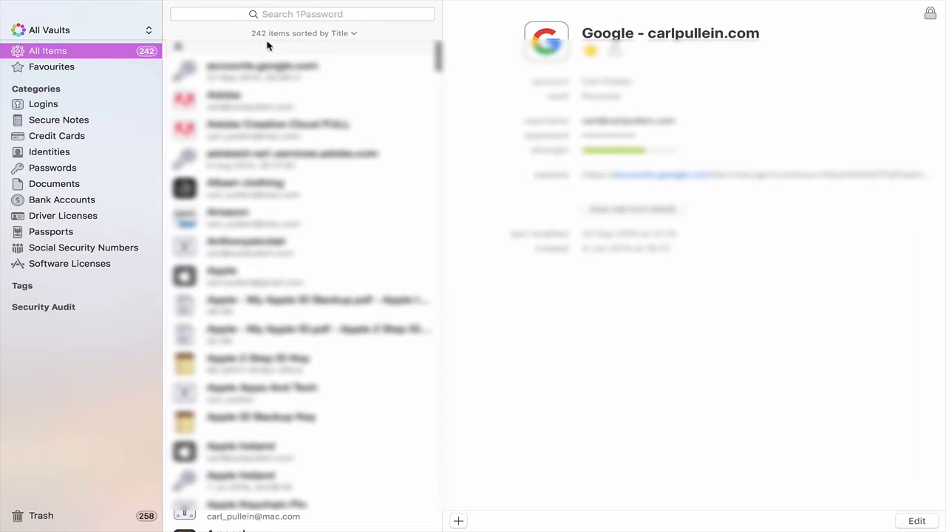
pyautogui.moveTo(290, 55)
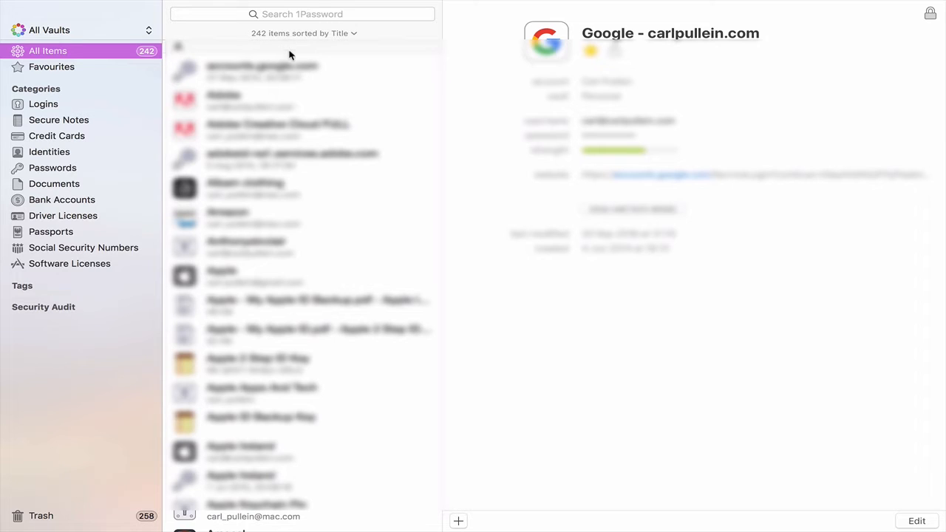
pyautogui.scroll(-3)
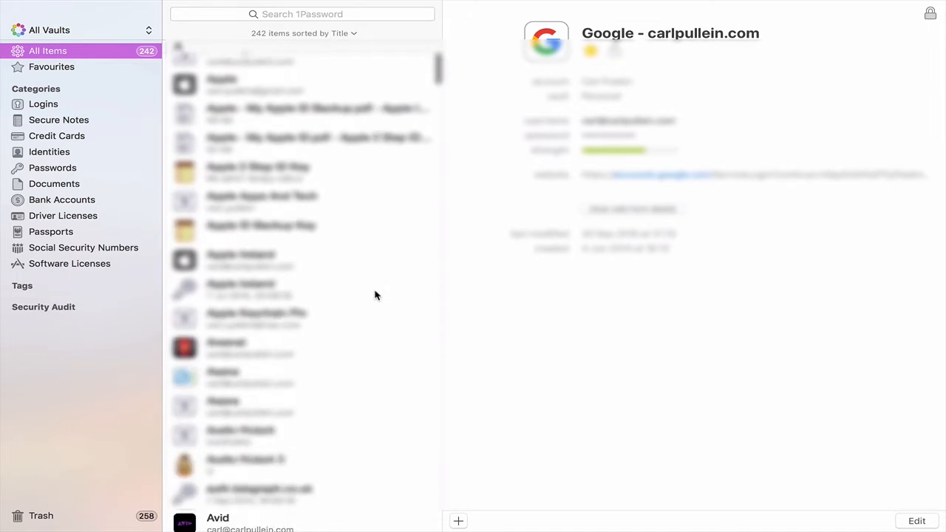
pyautogui.scroll(-3)
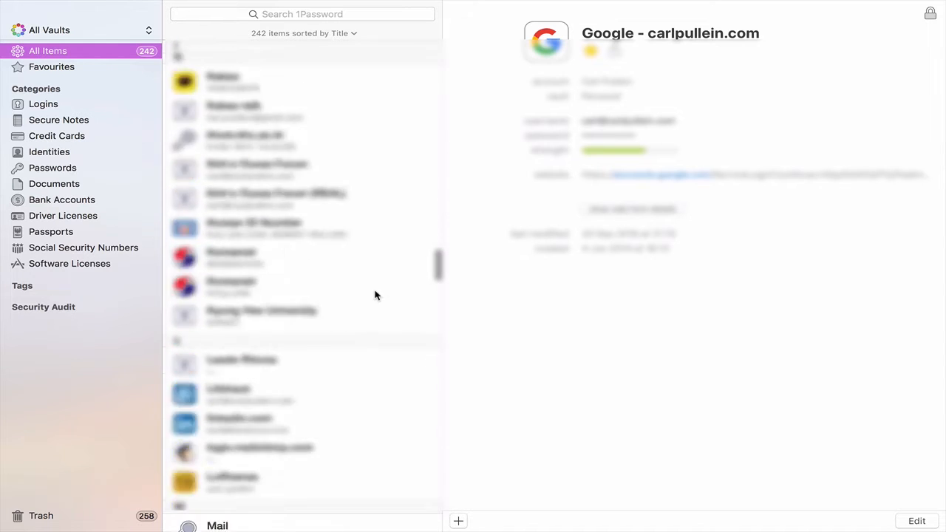
pyautogui.scroll(-3)
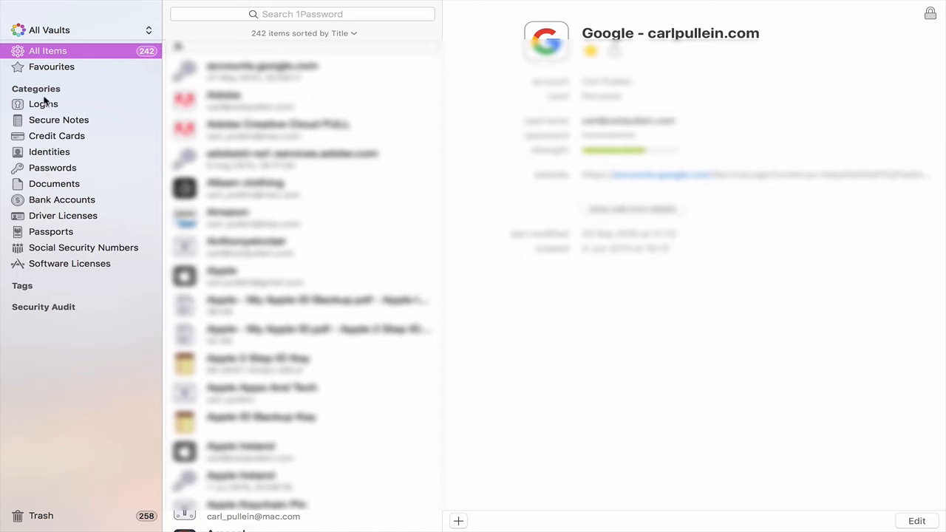
# Browse the Logins, Secure Notes, Credit Cards, Passwords and Documents categories in turn
pyautogui.click(43, 103)
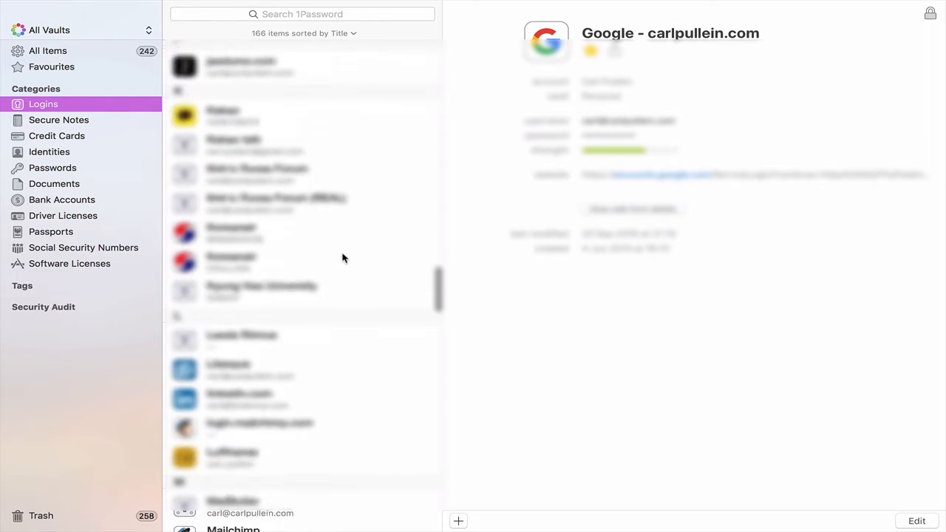
pyautogui.click(59, 120)
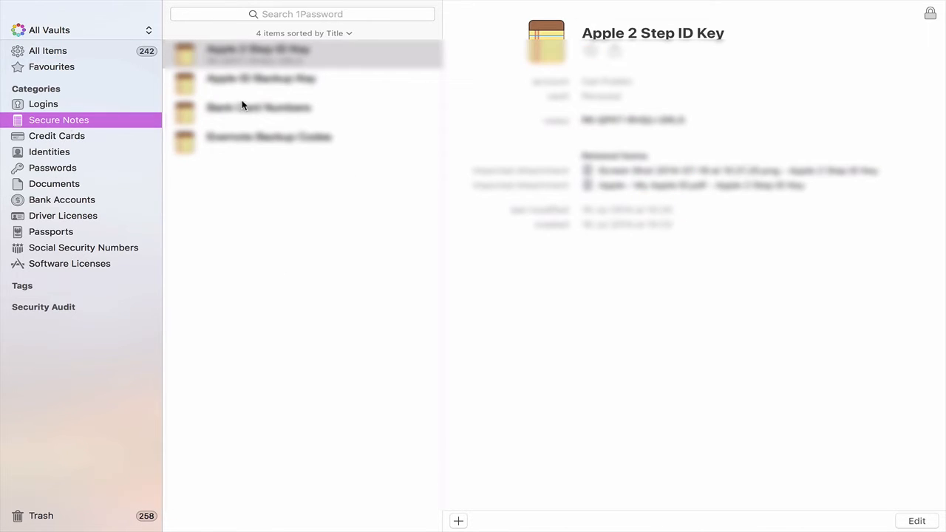
pyautogui.moveTo(269, 65)
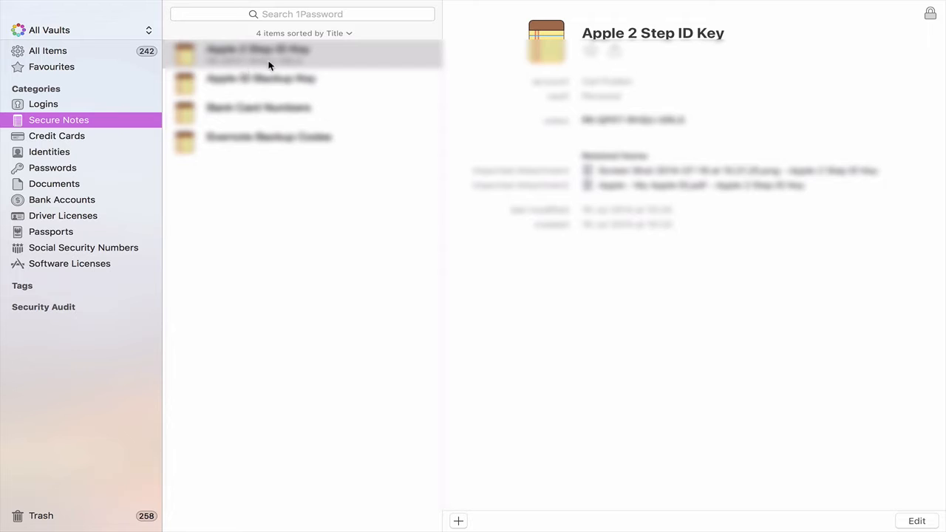
pyautogui.moveTo(256, 123)
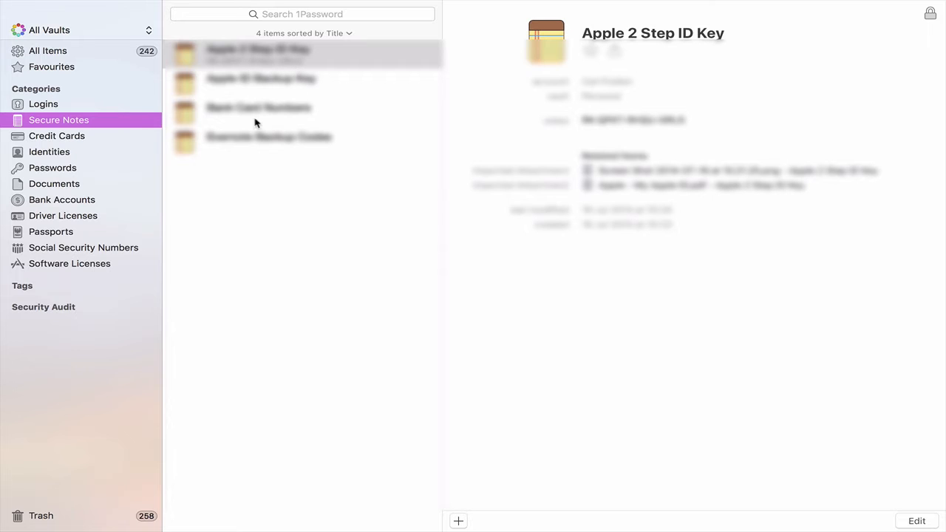
pyautogui.moveTo(77, 141)
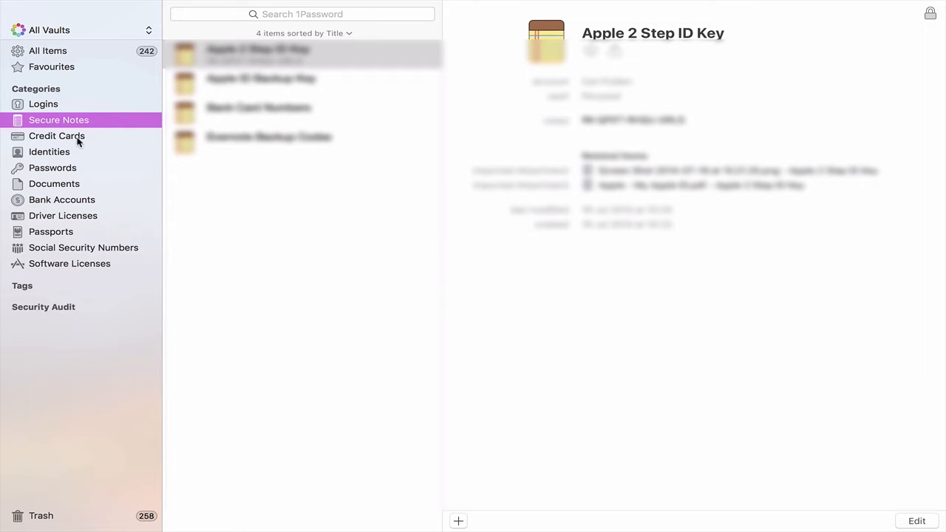
pyautogui.click(56, 136)
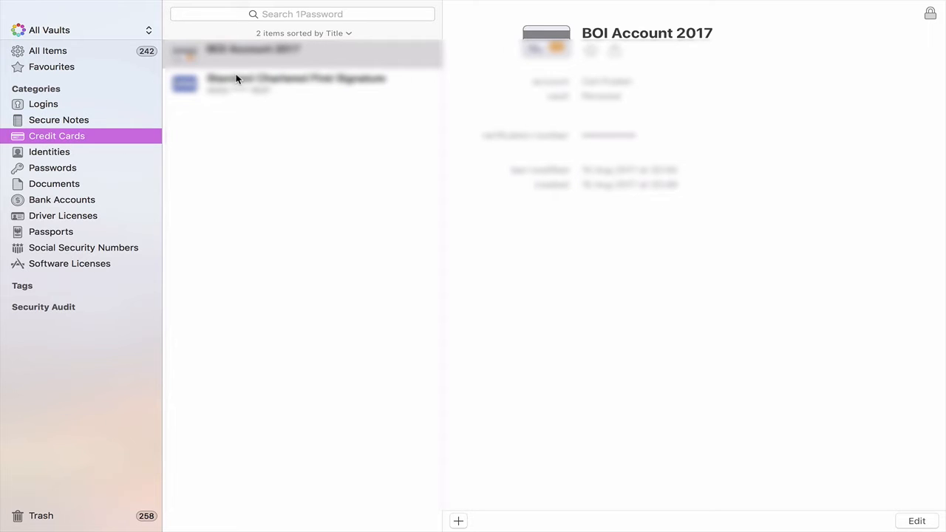
pyautogui.moveTo(68, 157)
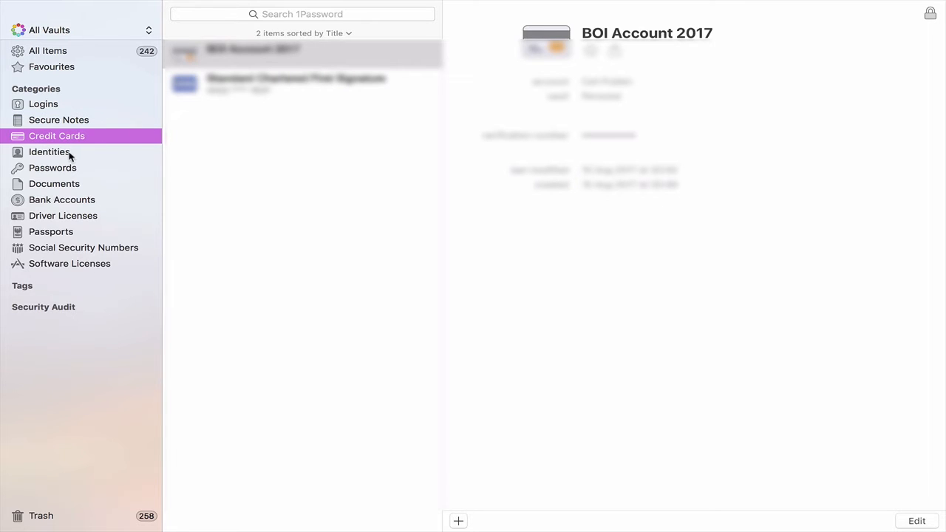
pyautogui.click(52, 169)
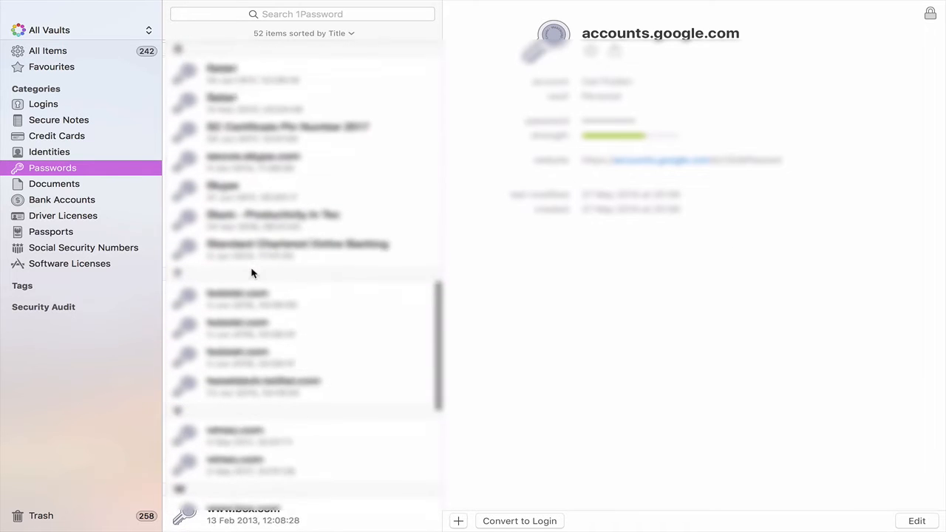
pyautogui.click(54, 183)
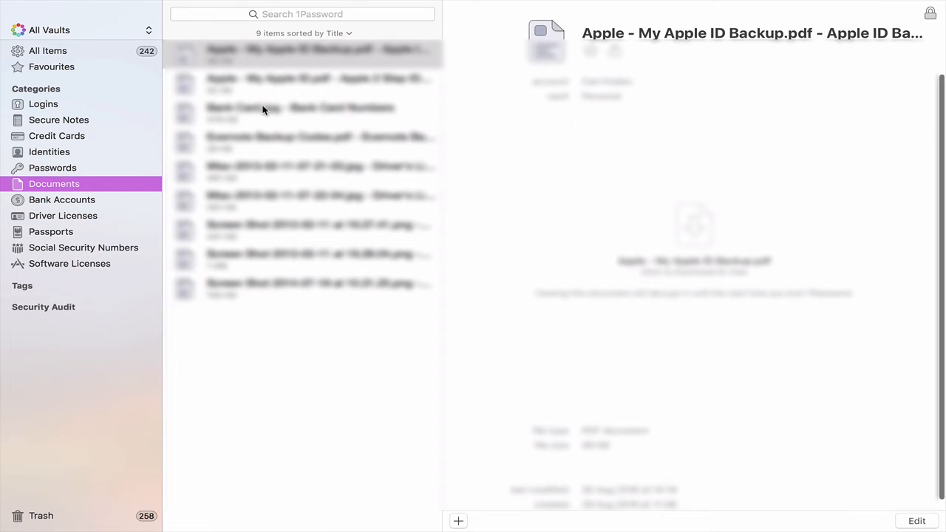
pyautogui.moveTo(257, 109)
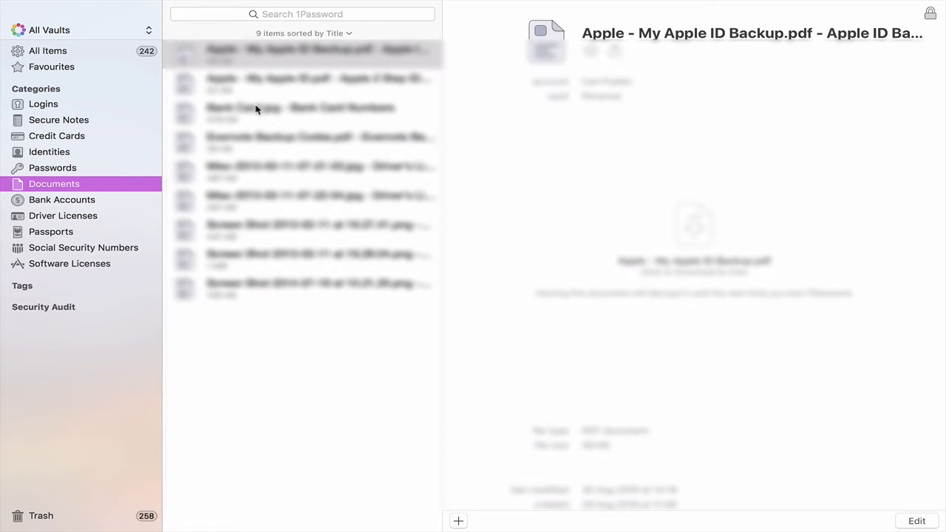
# Browse Bank Accounts, Driver Licenses, Social Security Numbers, ending on Software Licenses
pyautogui.click(62, 199)
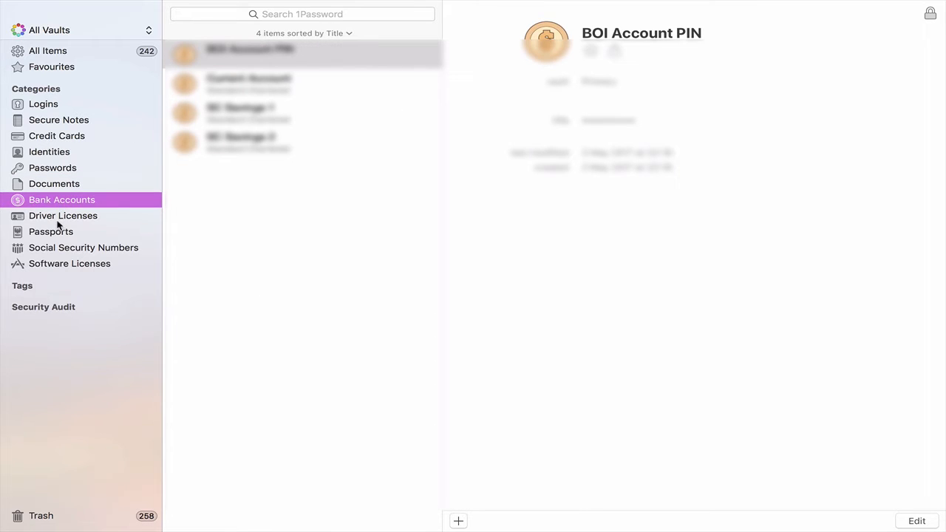
pyautogui.click(62, 215)
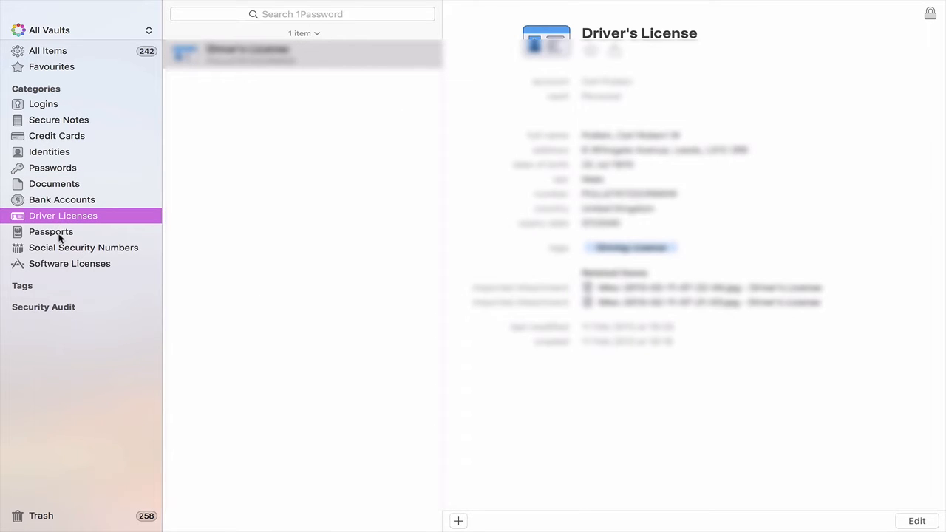
pyautogui.click(83, 248)
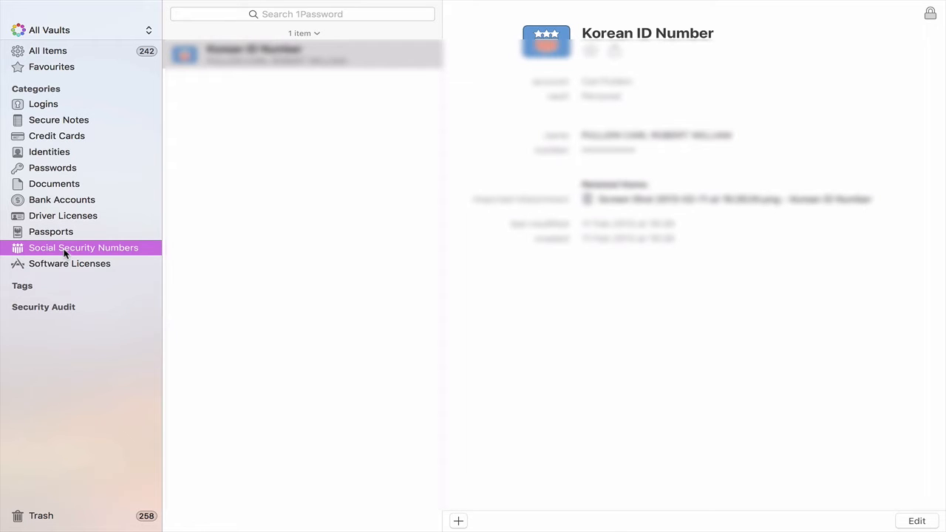
pyautogui.click(69, 263)
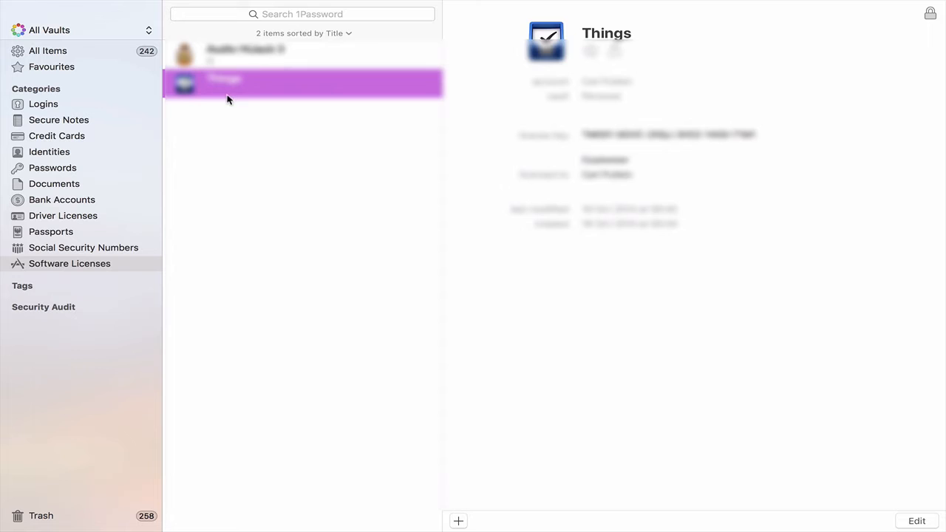
# View the Things licence, return to All Items and bring up the new-item type menu
pyautogui.click(245, 53)
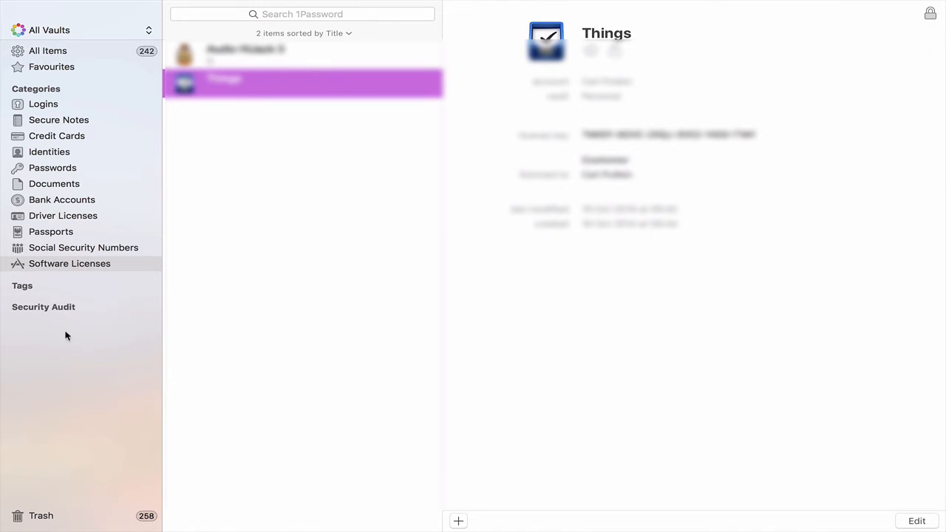
pyautogui.moveTo(94, 396)
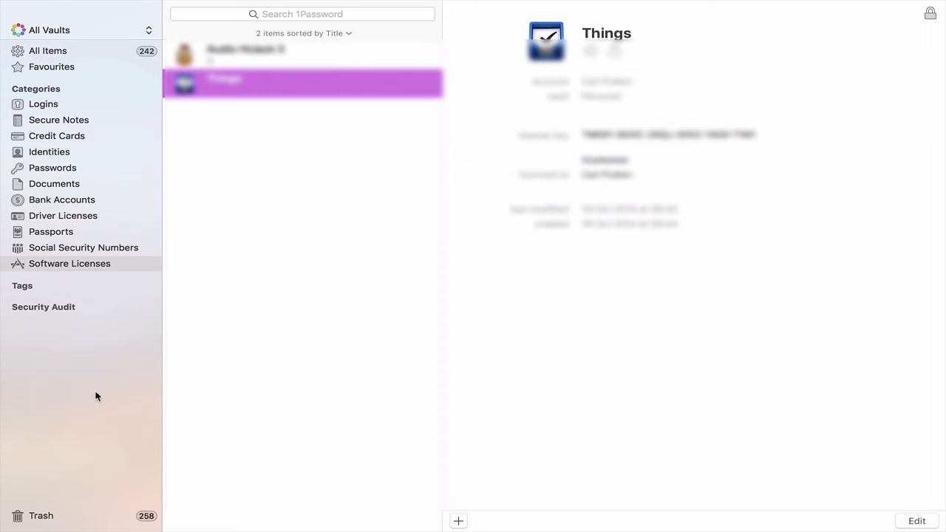
pyautogui.moveTo(257, 198)
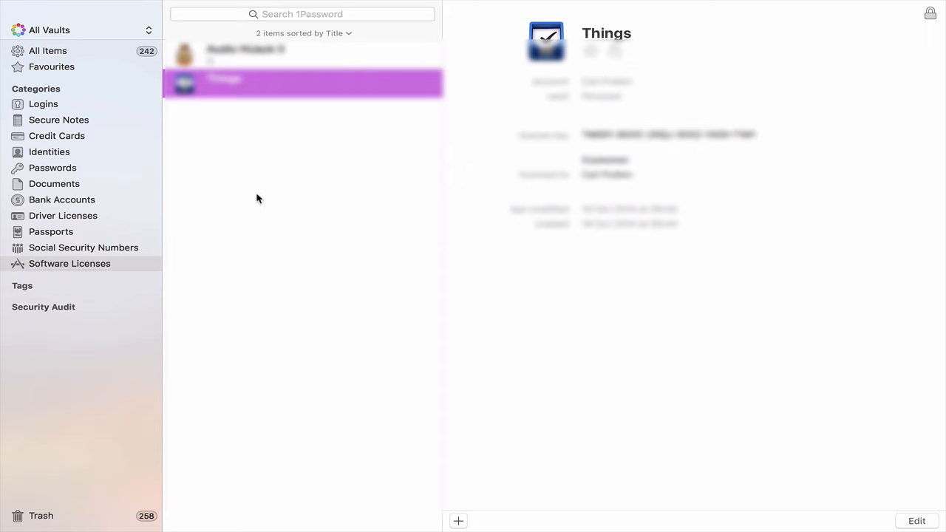
pyautogui.moveTo(62, 228)
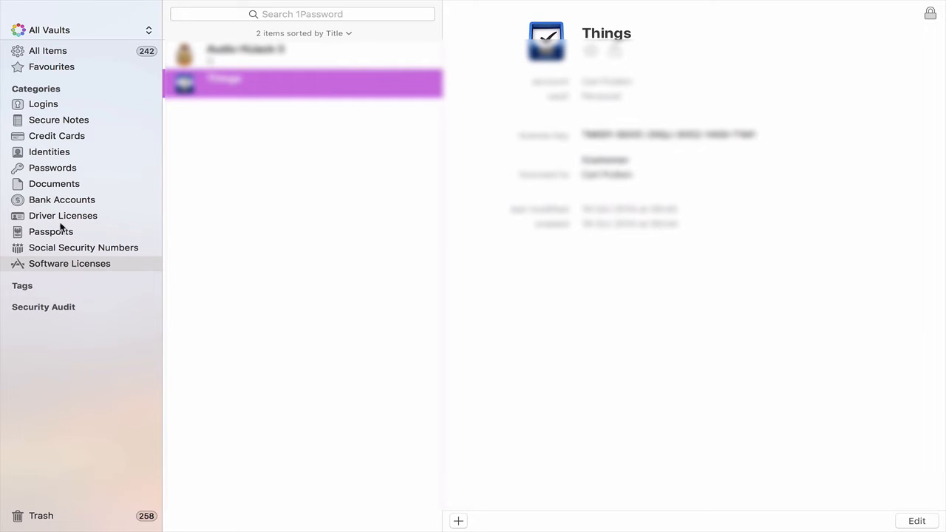
pyautogui.moveTo(71, 230)
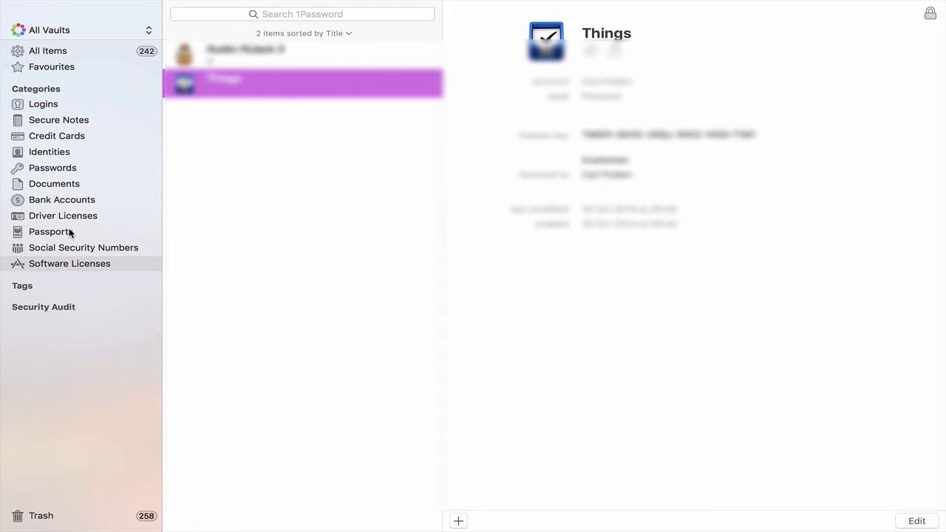
pyautogui.moveTo(191, 222)
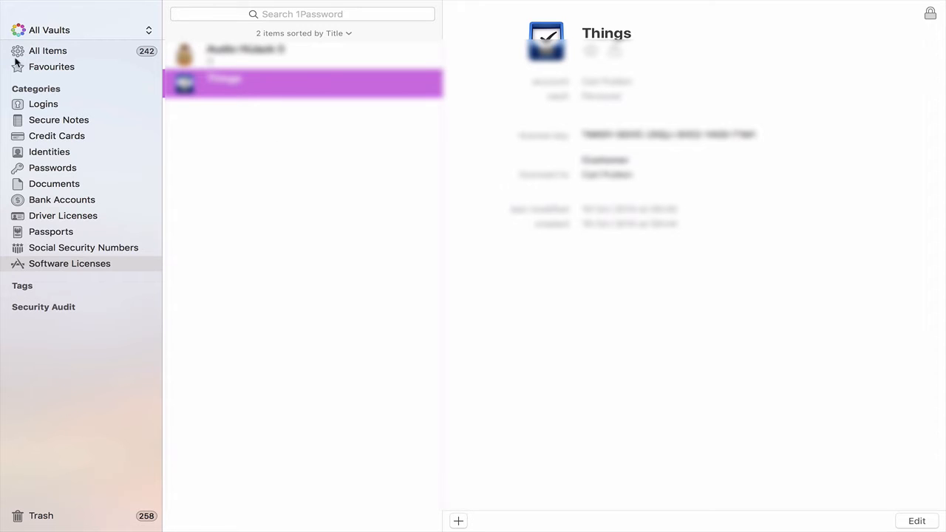
pyautogui.click(48, 51)
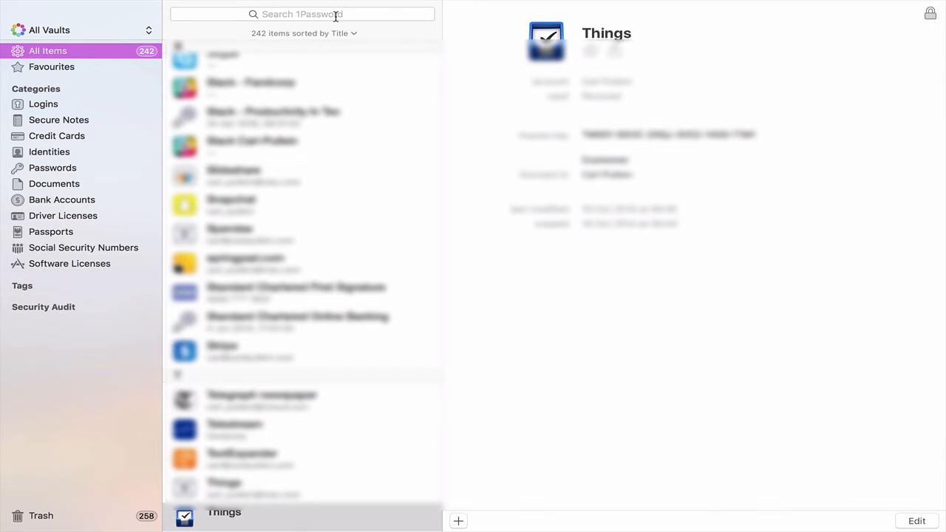
pyautogui.moveTo(412, 257)
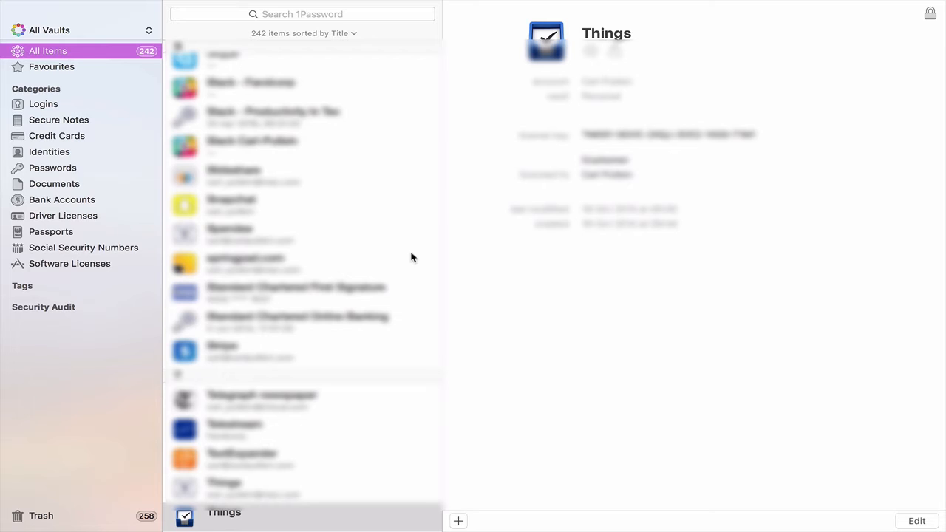
pyautogui.moveTo(470, 520)
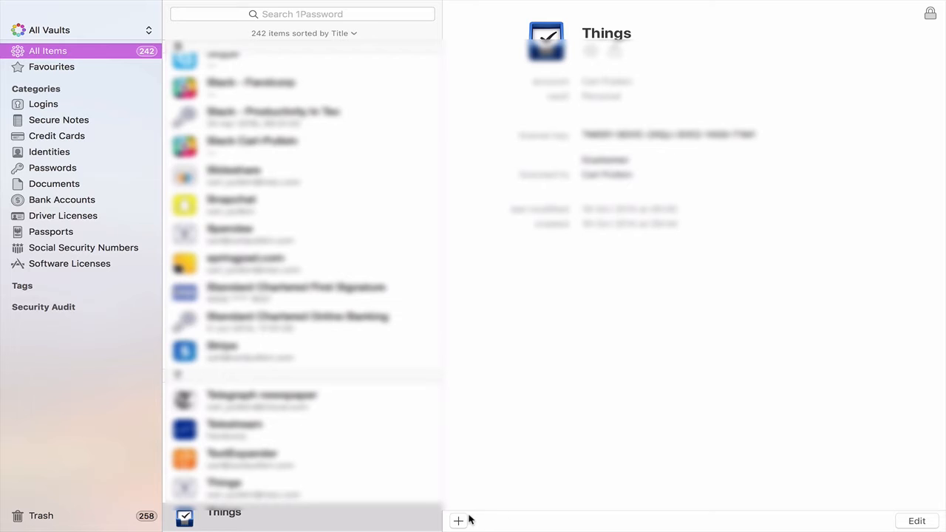
pyautogui.click(458, 520)
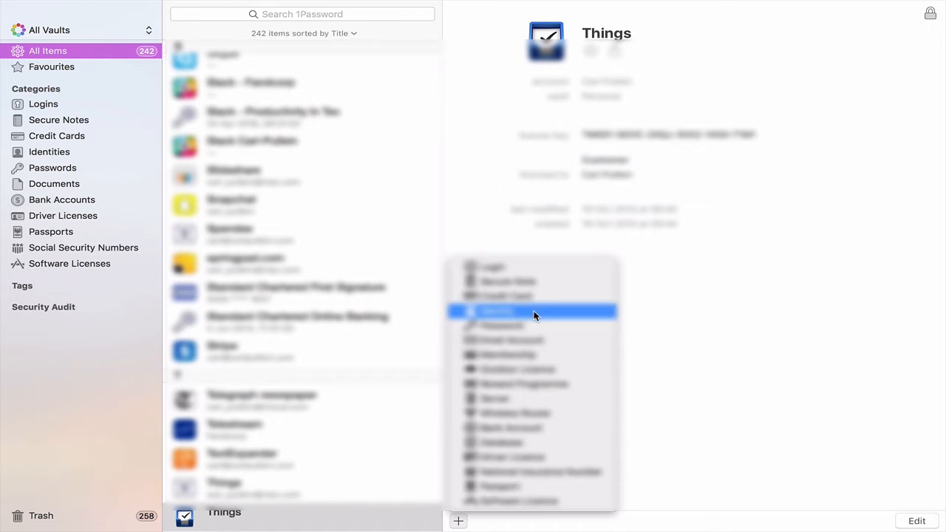
# Start a new Login titled 'Sample' and bring up the password generator
pyautogui.click(495, 311)
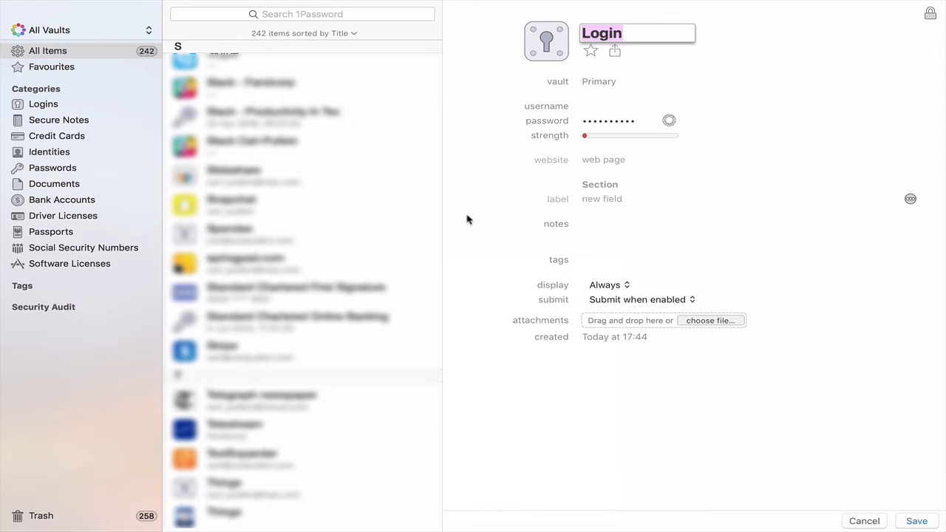
pyautogui.write('Sam')
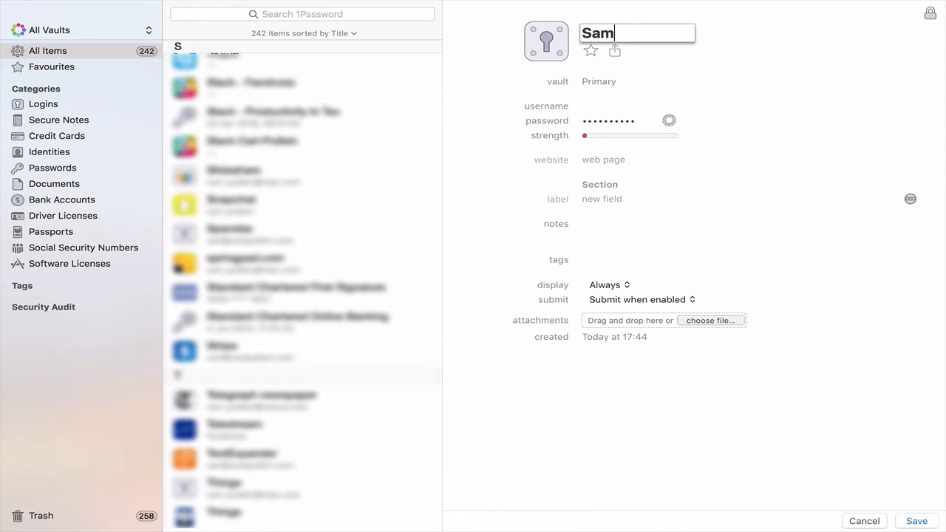
pyautogui.write('ple')
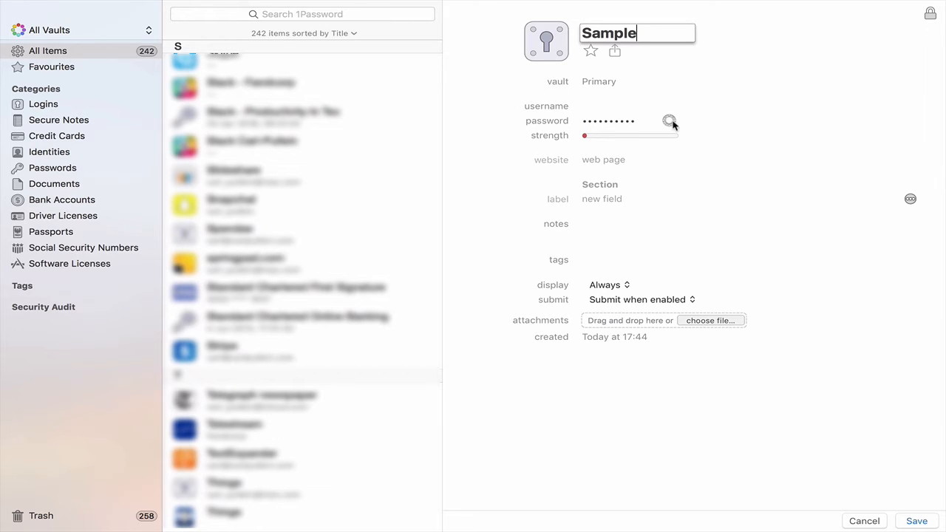
pyautogui.click(668, 122)
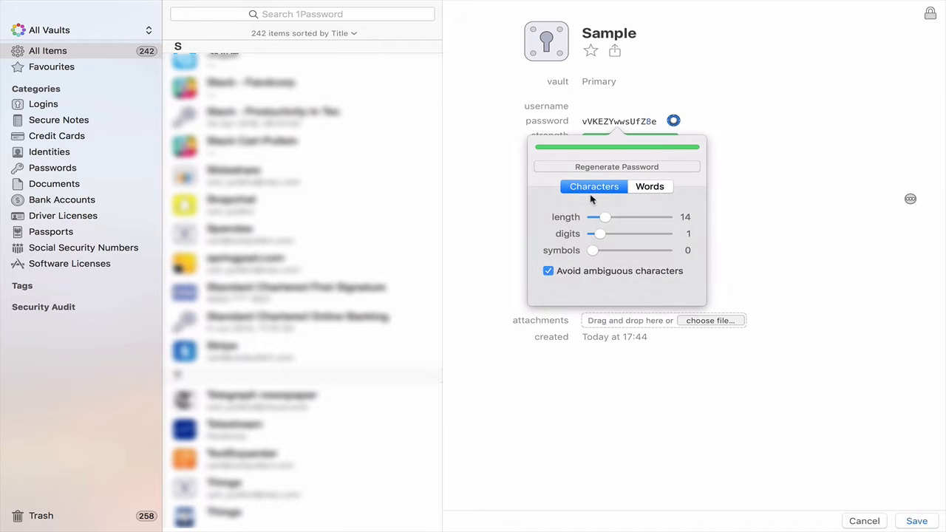
pyautogui.moveTo(606, 222)
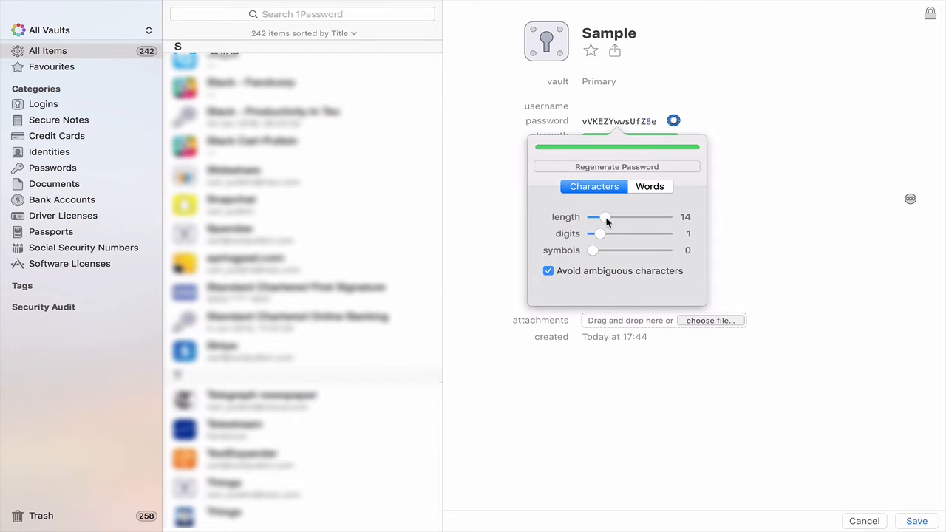
# Generate a 22-character password with 2 digits and 1 symbol, then dismiss the generator
pyautogui.moveTo(606, 218); pyautogui.dragTo(642, 218)
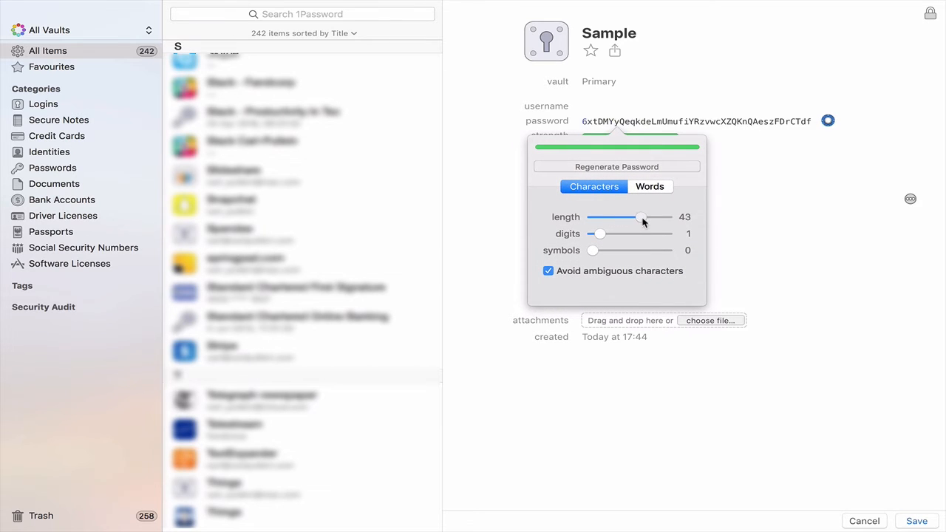
pyautogui.moveTo(641, 218); pyautogui.dragTo(606, 217)
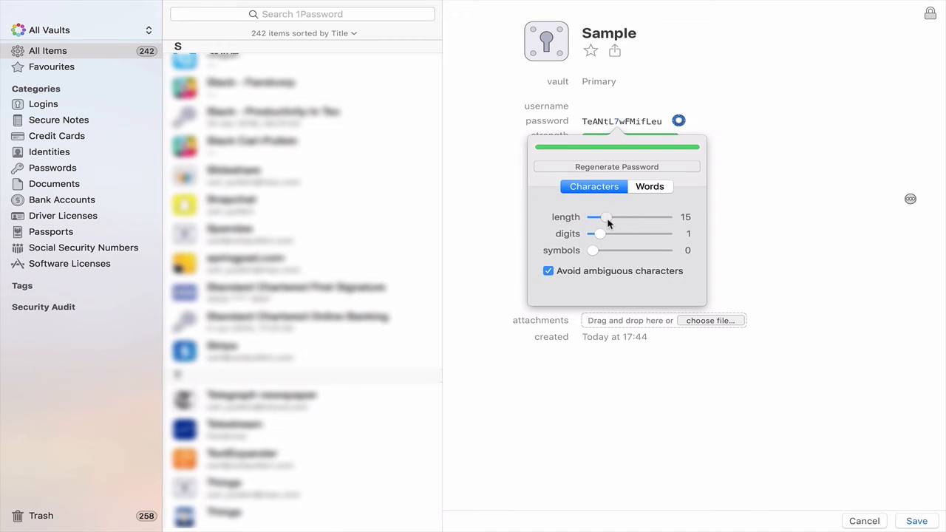
pyautogui.moveTo(606, 216); pyautogui.dragTo(614, 216)
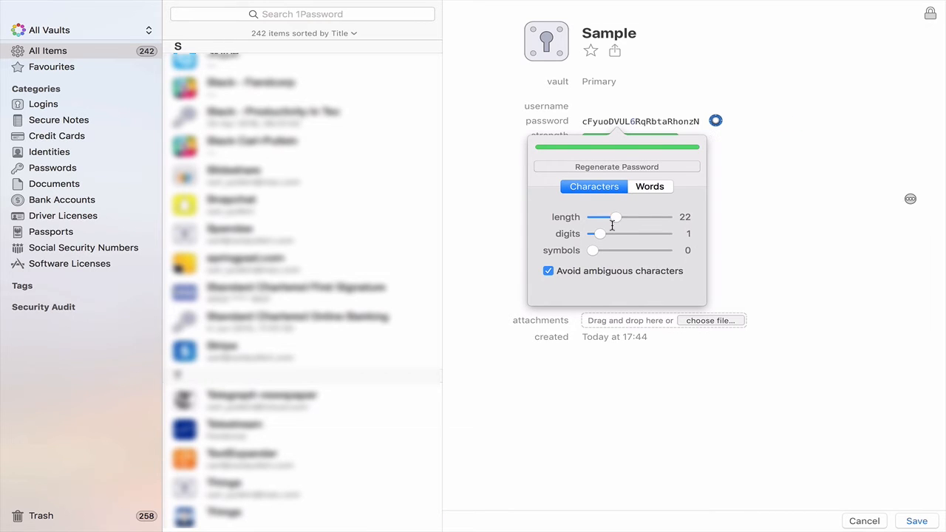
pyautogui.moveTo(599, 233); pyautogui.dragTo(609, 233)
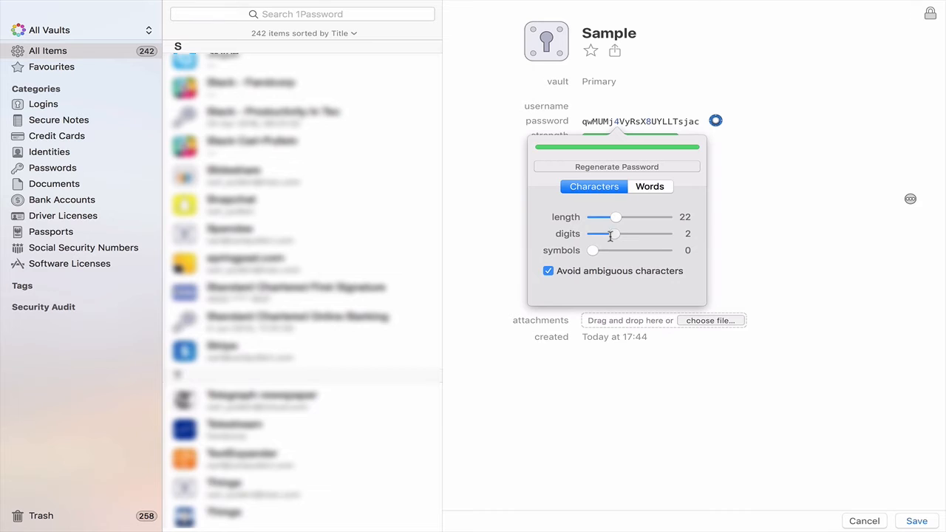
pyautogui.moveTo(591, 249); pyautogui.dragTo(608, 250)
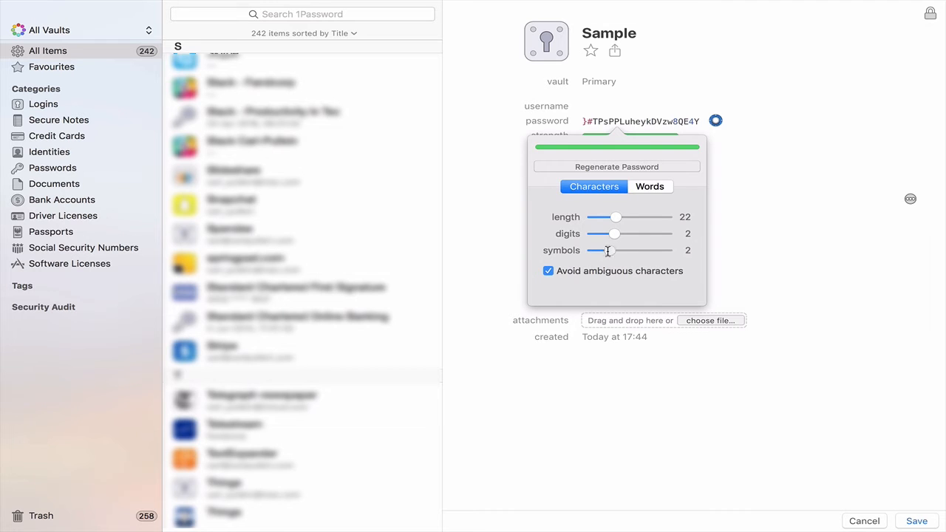
pyautogui.moveTo(613, 252); pyautogui.dragTo(603, 251)
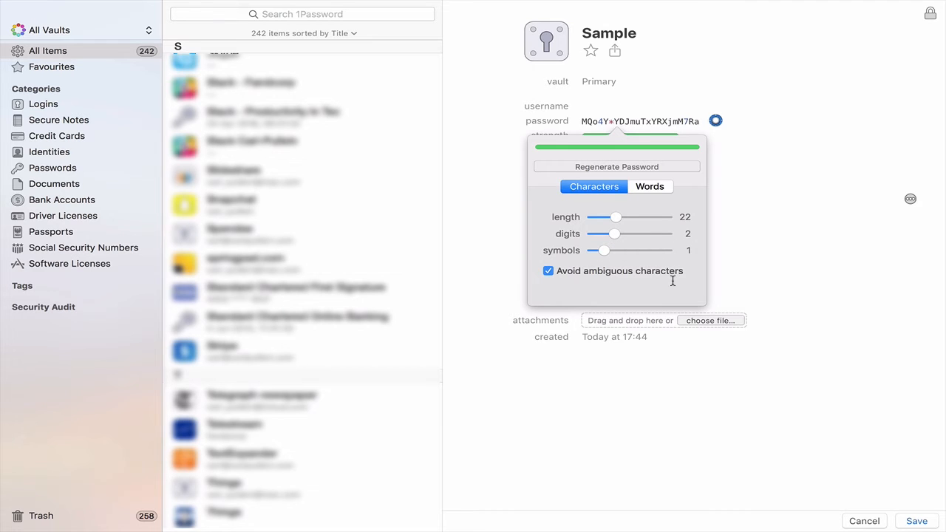
pyautogui.moveTo(668, 263)
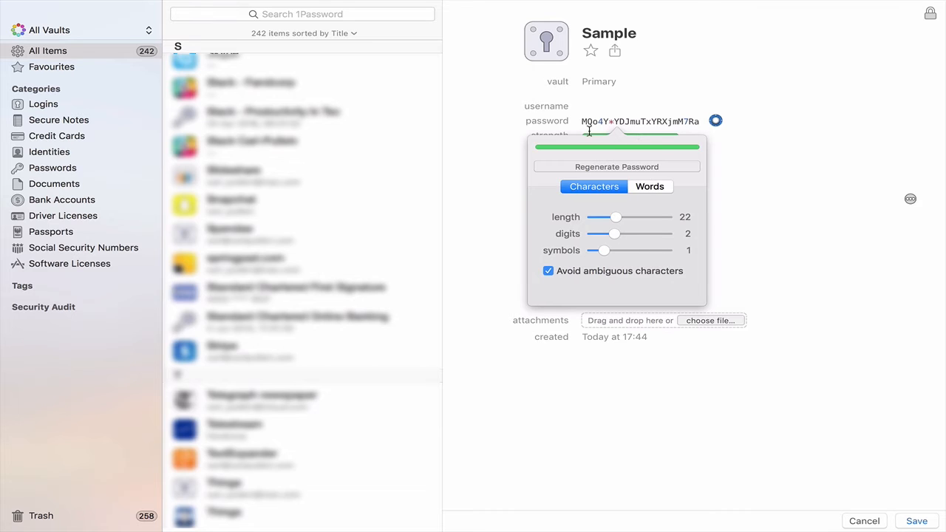
pyautogui.click(641, 121)
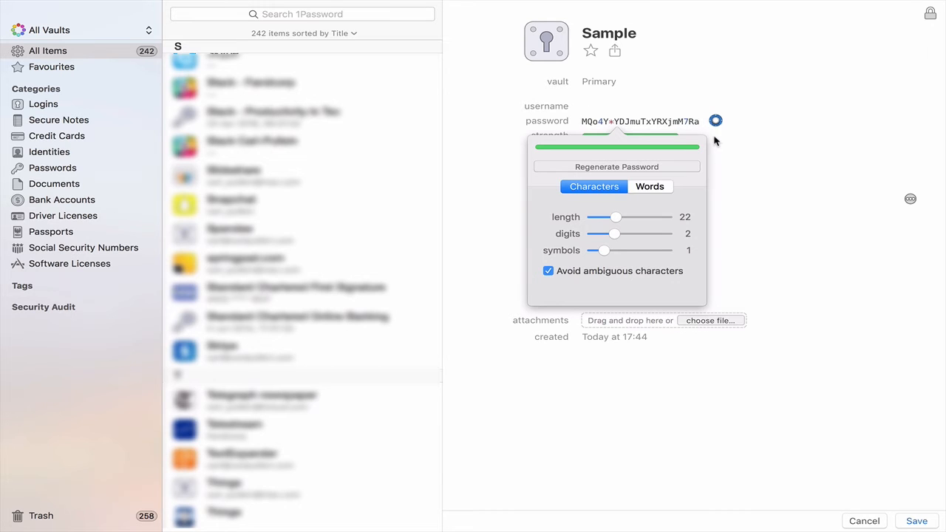
pyautogui.moveTo(745, 189)
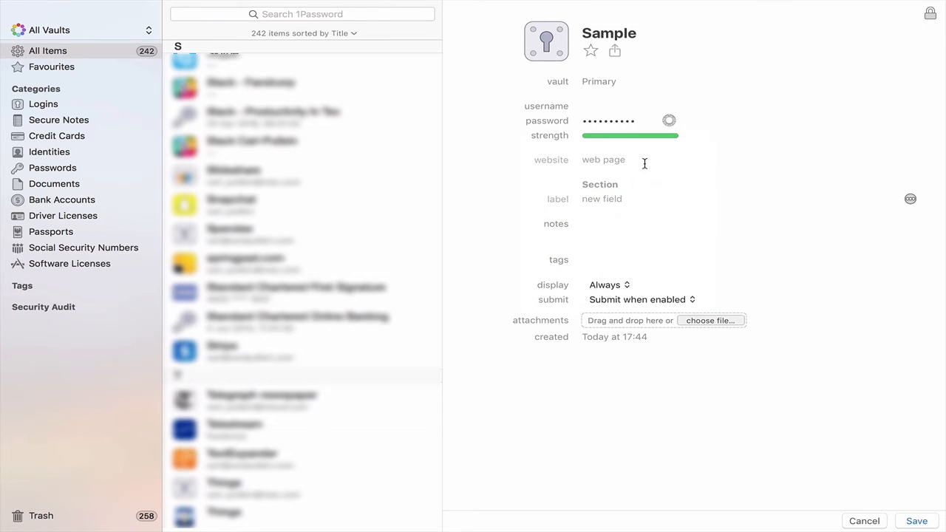
# Peek at the password, save the Sample login and display its password in Large Type
pyautogui.click(638, 121)
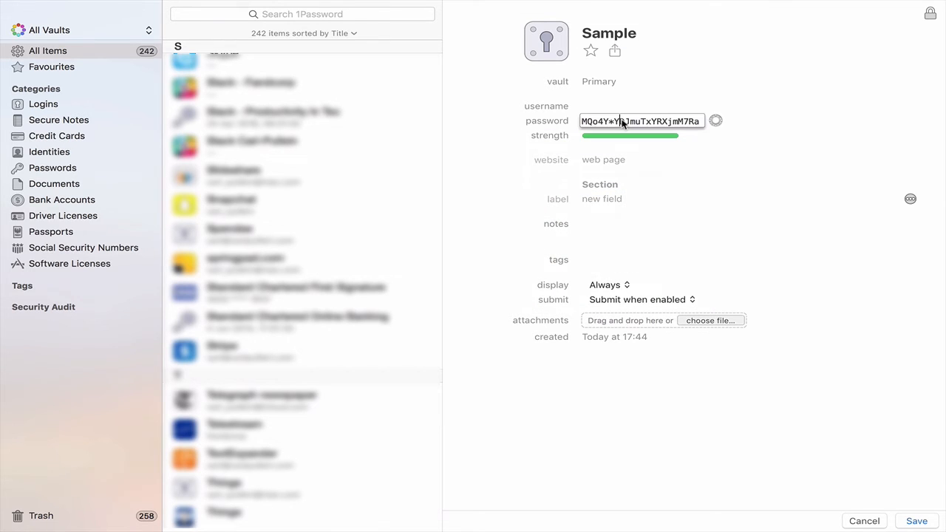
pyautogui.click(716, 121)
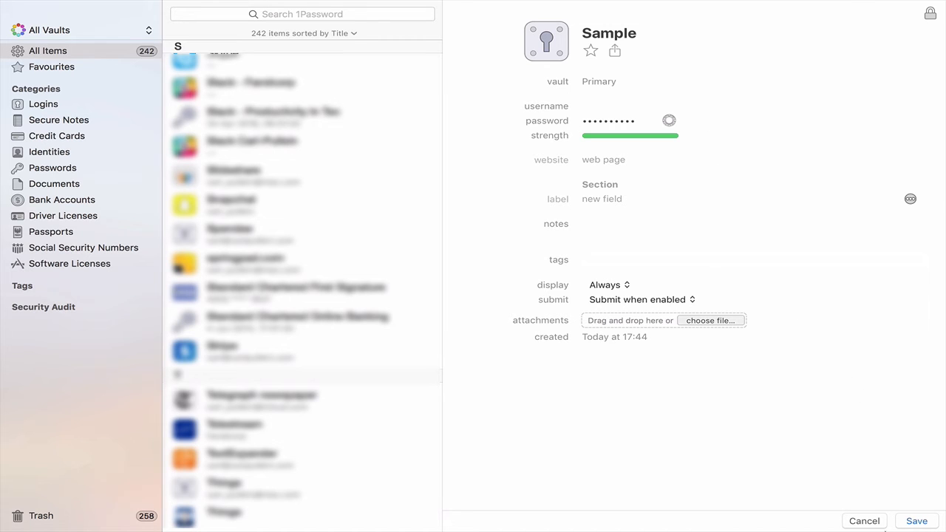
pyautogui.click(916, 521)
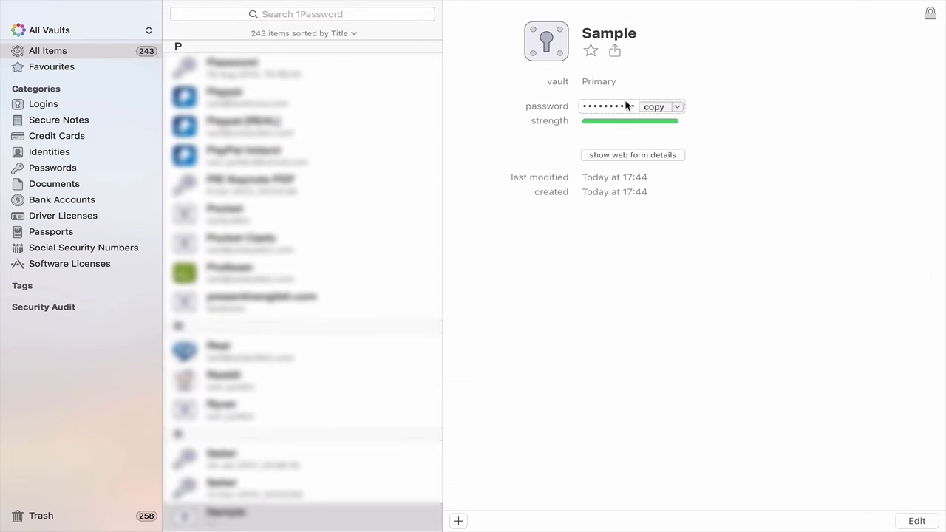
pyautogui.click(677, 107)
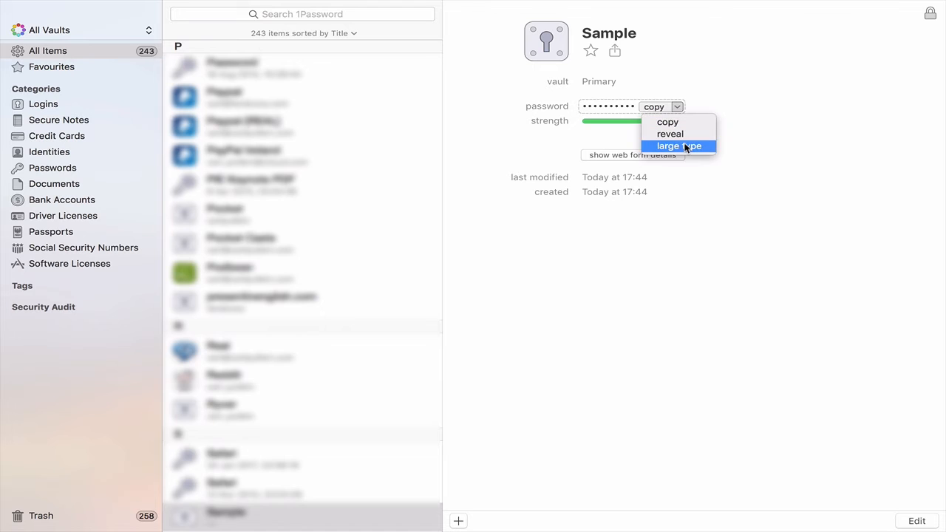
pyautogui.click(676, 146)
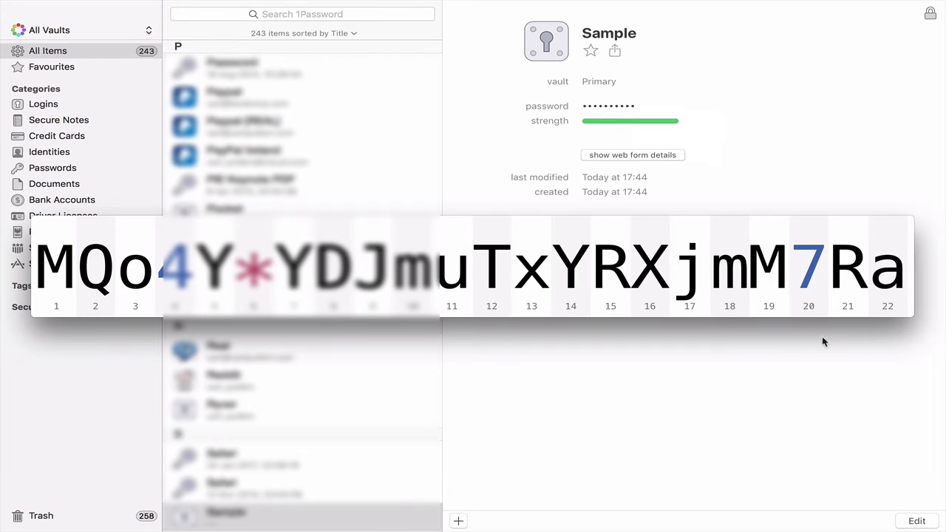
pyautogui.moveTo(354, 269)
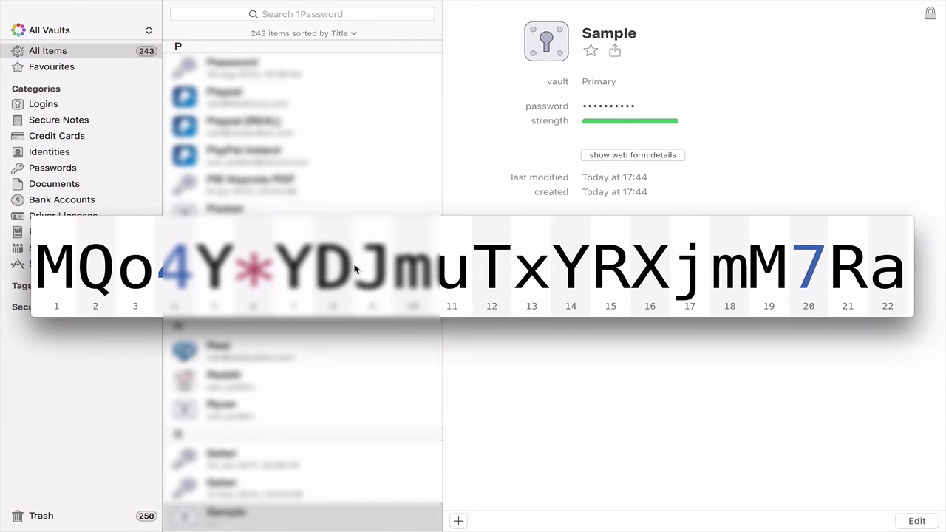
pyautogui.moveTo(662, 402)
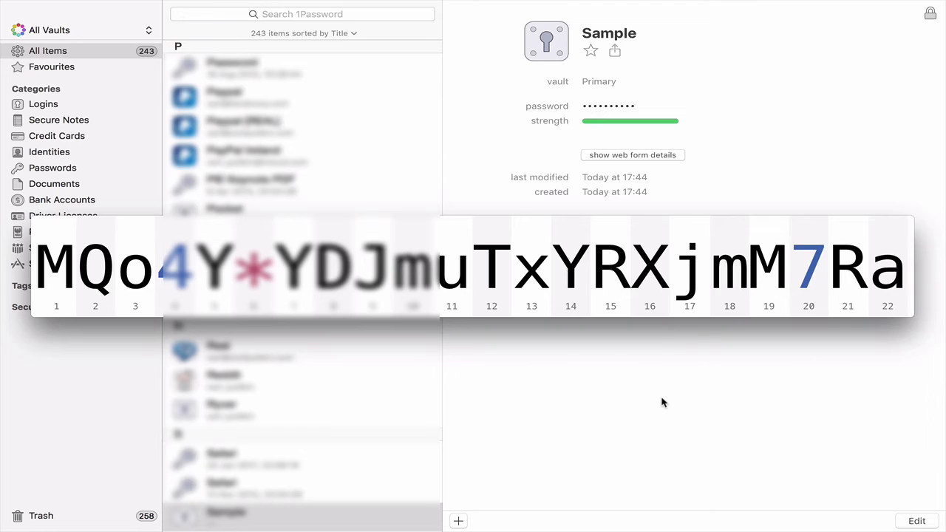
pyautogui.moveTo(757, 184)
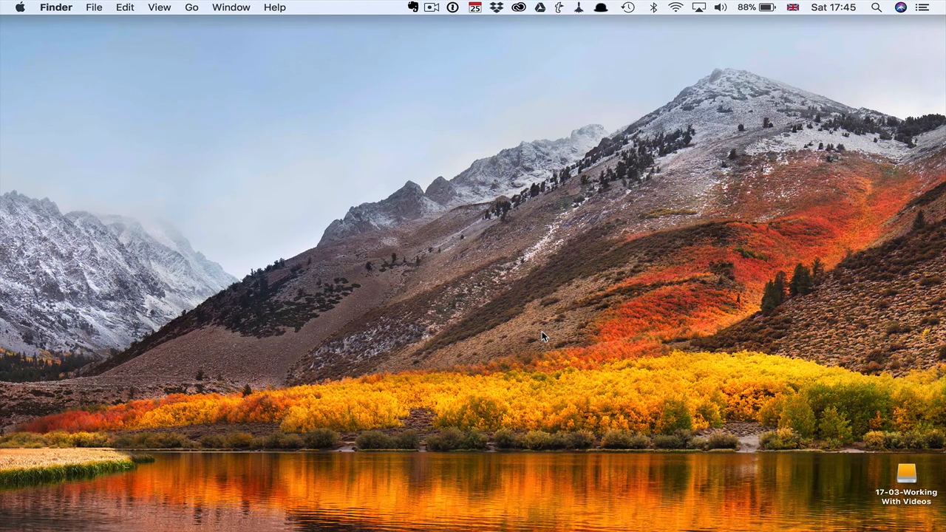
pyautogui.moveTo(466, 125)
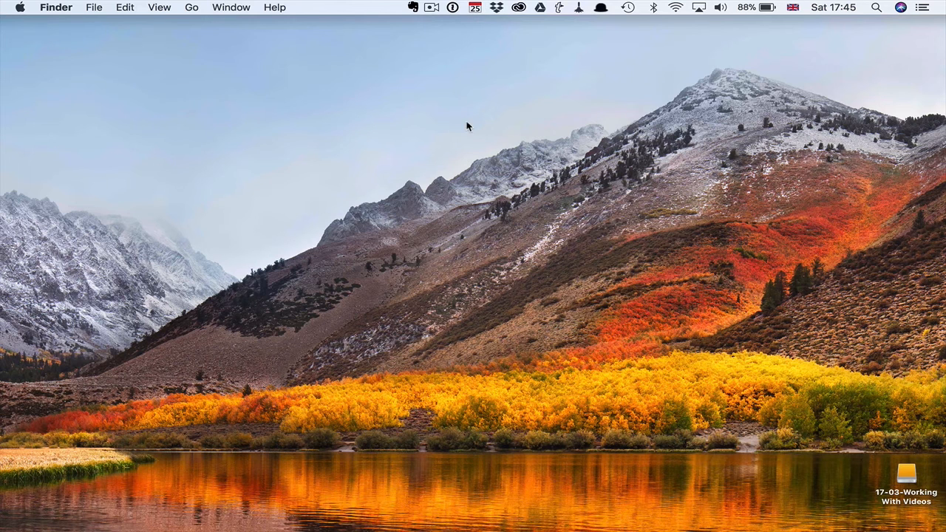
# From the menu-bar 1Password mini, show Favourites and view the iCloud login's details
pyautogui.click(452, 6)
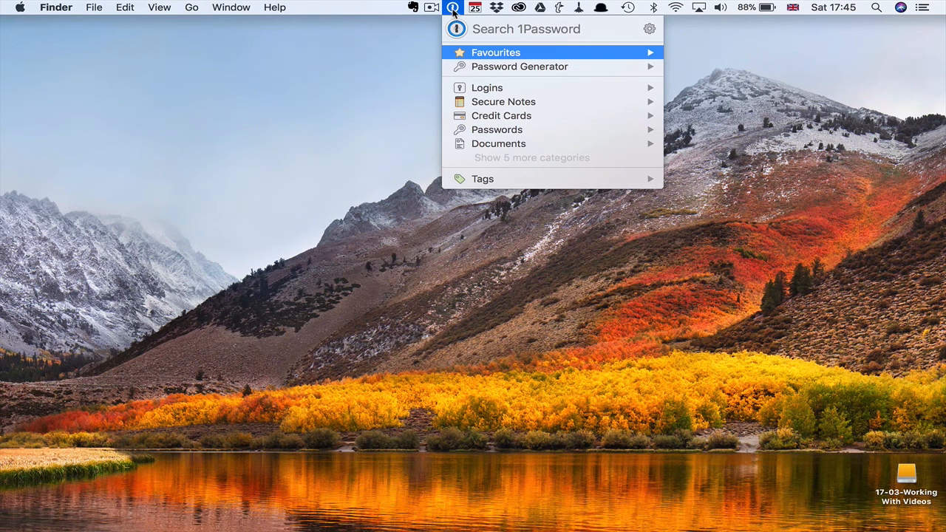
pyautogui.moveTo(486, 87)
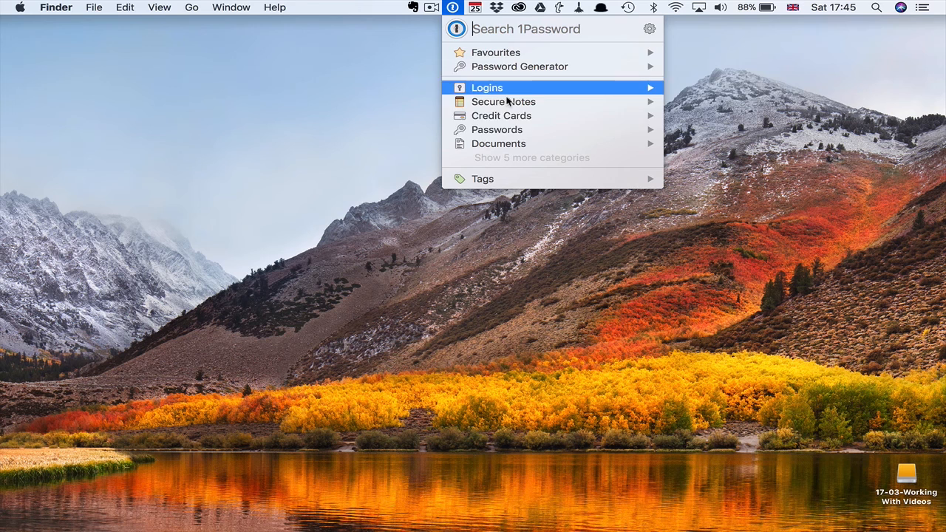
pyautogui.moveTo(496, 51)
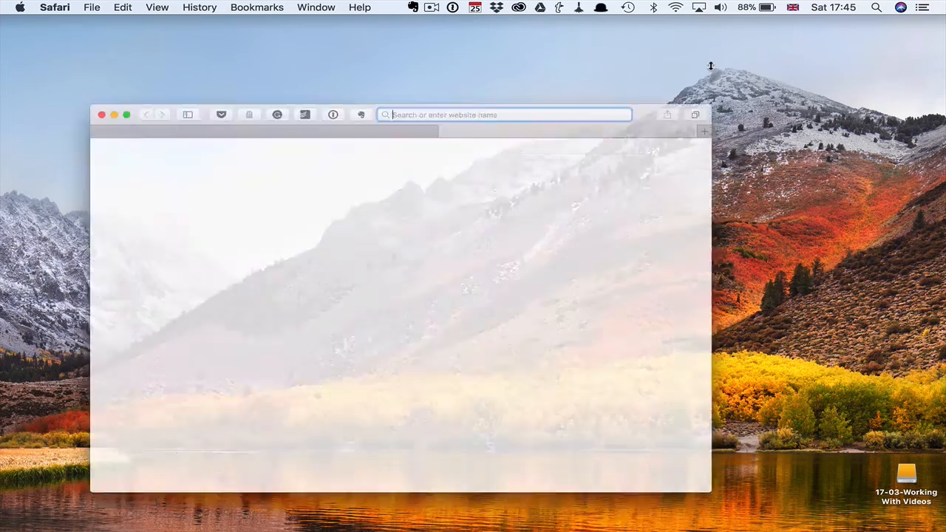
pyautogui.click(102, 115)
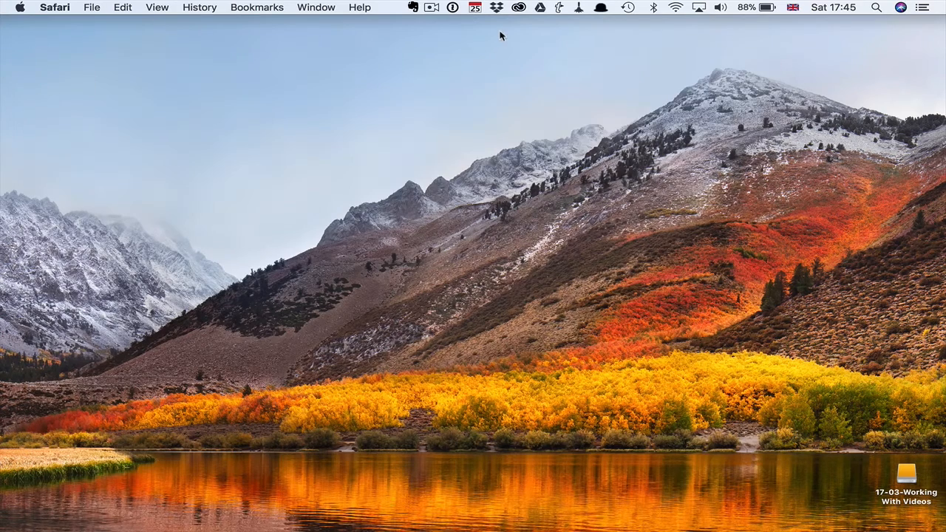
pyautogui.click(452, 8)
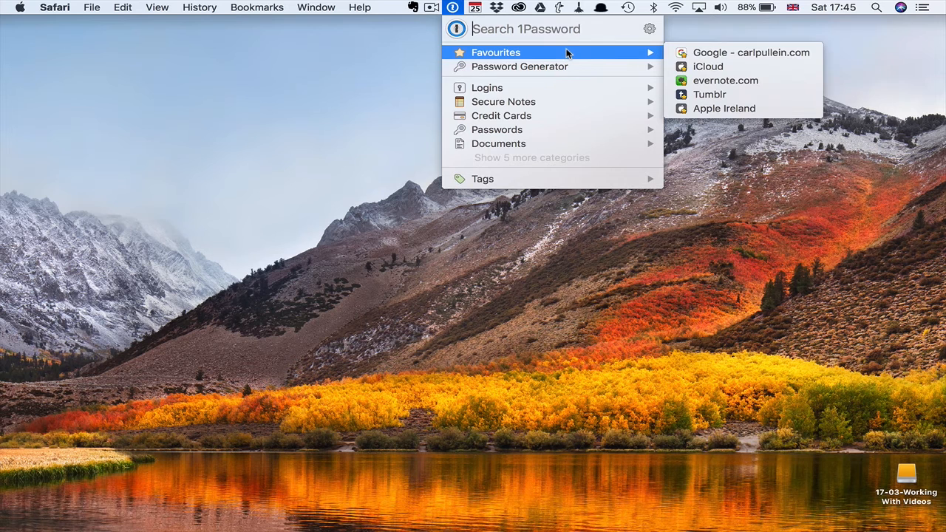
pyautogui.click(708, 66)
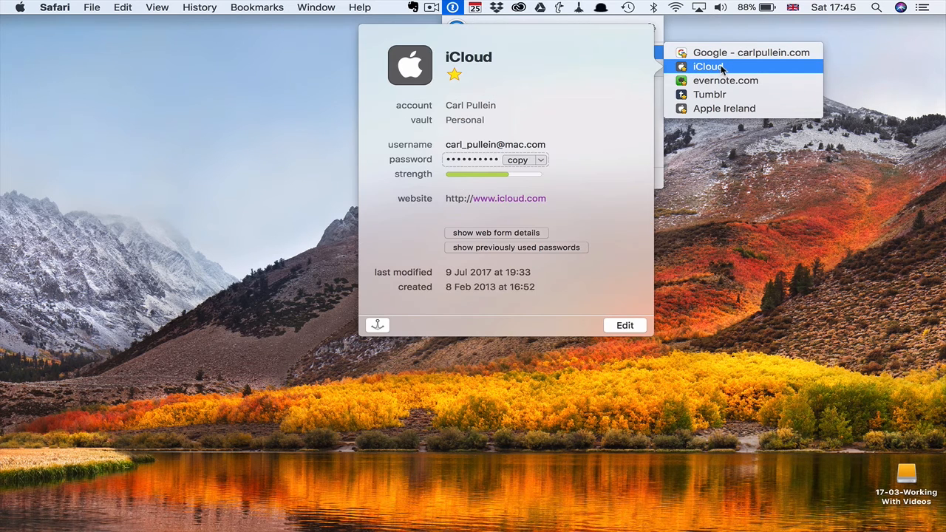